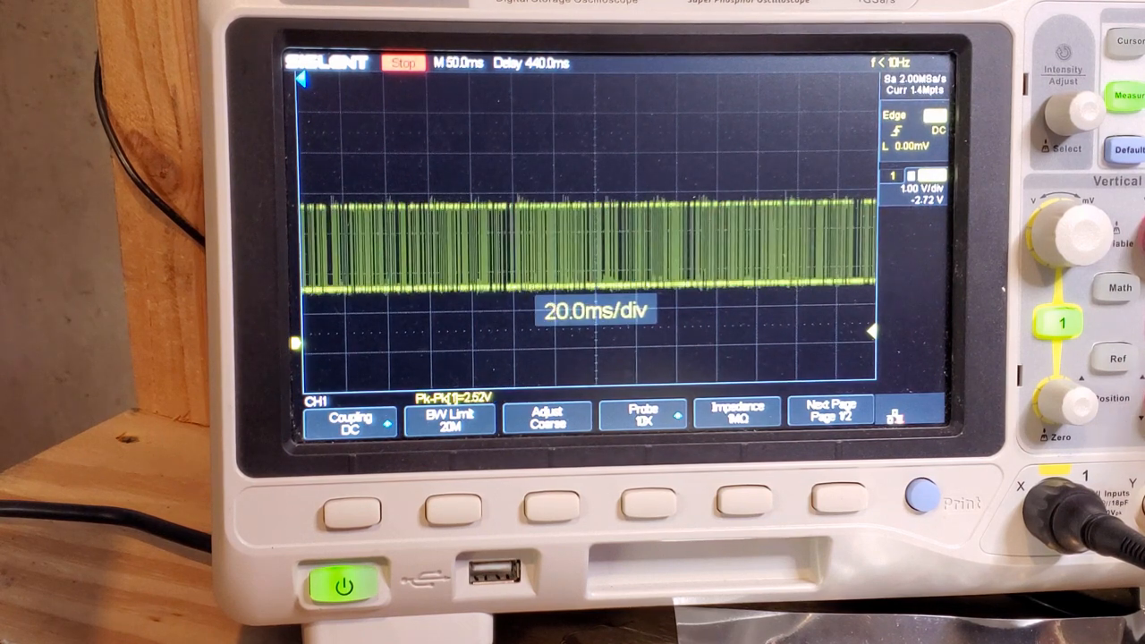
# Step: Change the timebase from 20.0 ms/div to 500 ms/div to show two full noise bursts
pyautogui.click(1069, 228)
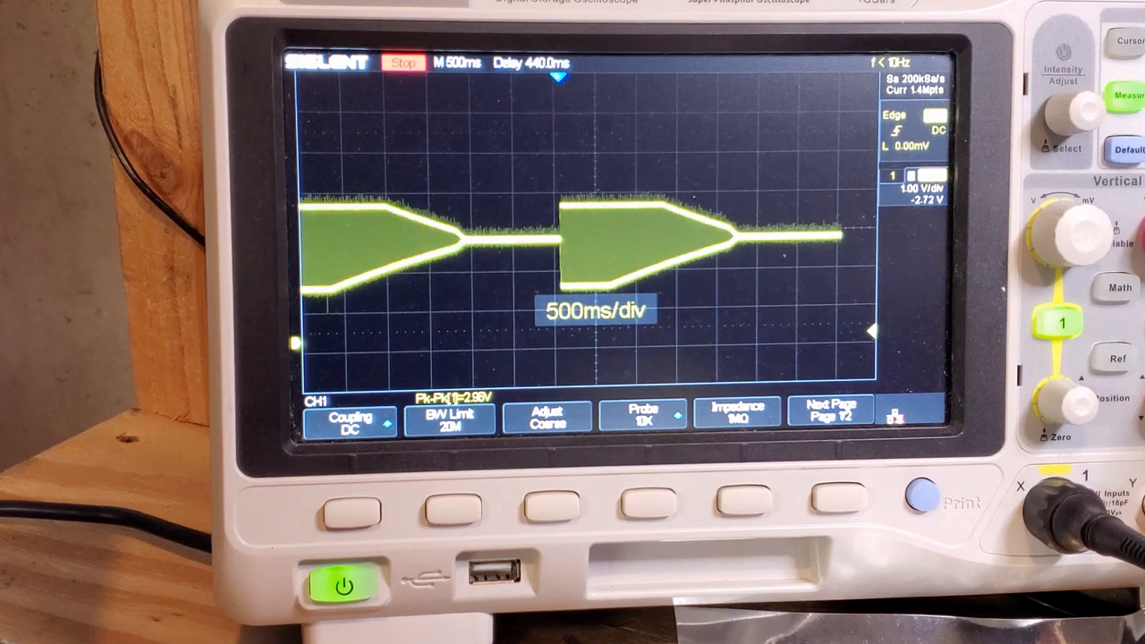